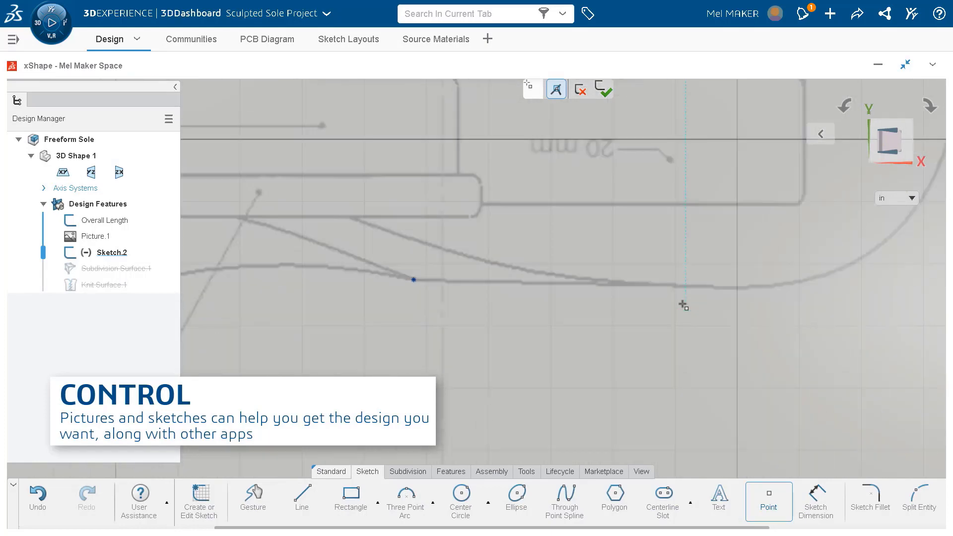
Place a sketch point on the sole outline traced over Picture.1.
left_click(565, 501)
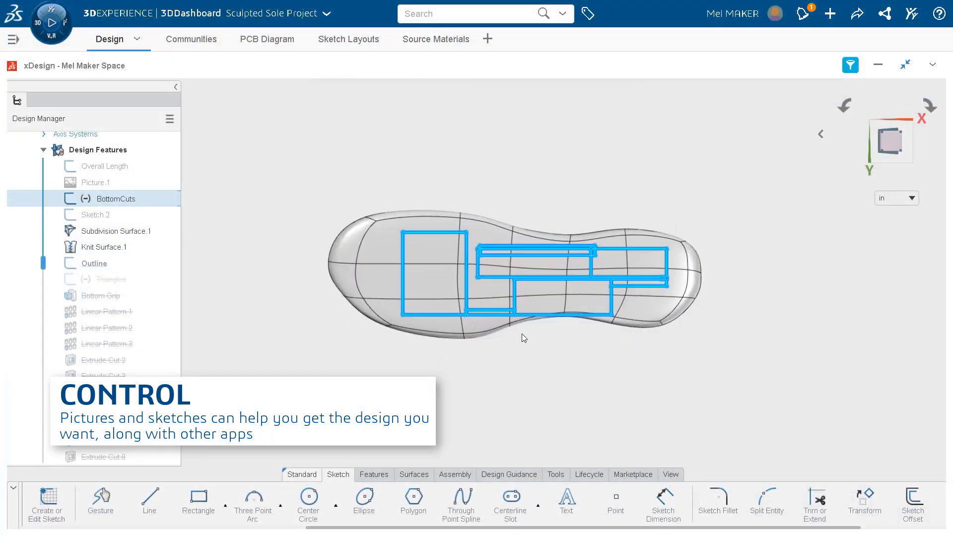
Mate the PCB faces, then publish the wheel model to MAKERS | Made in 3D.
left_click(554, 500)
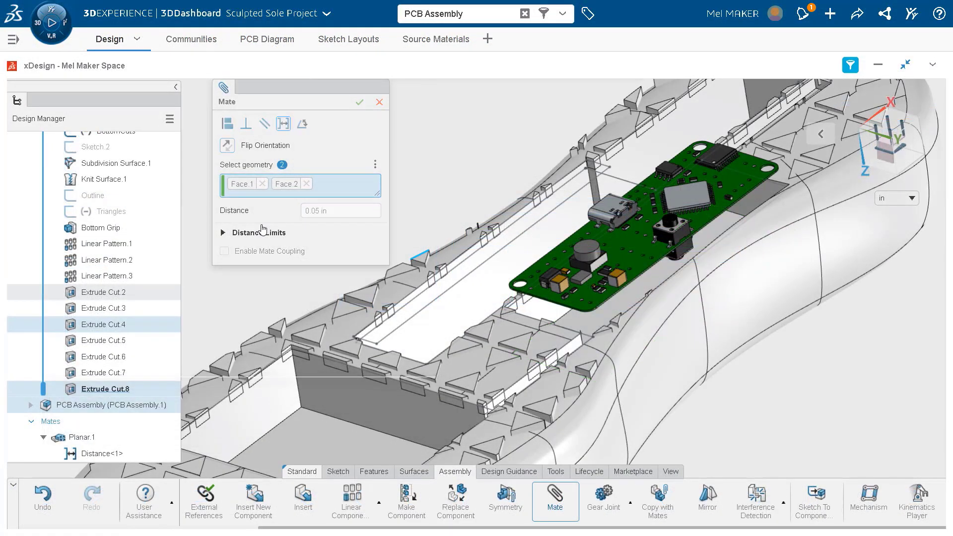
left_click(379, 101)
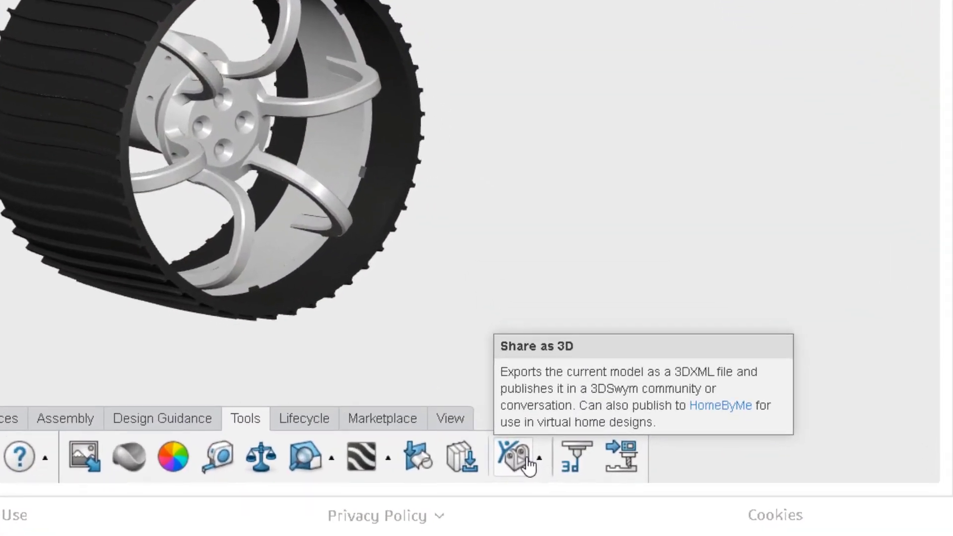
left_click(512, 457)
type("Feel free to u")
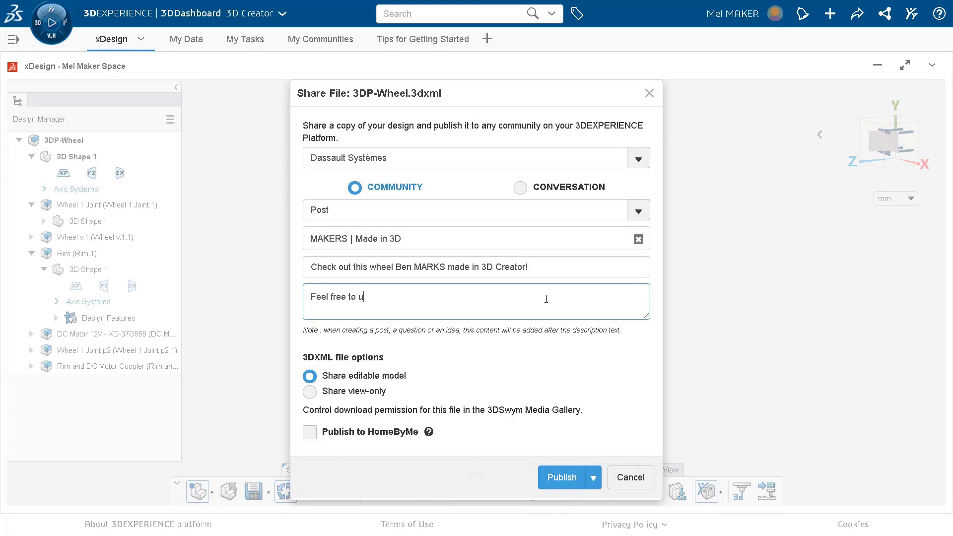
left_click(561, 477)
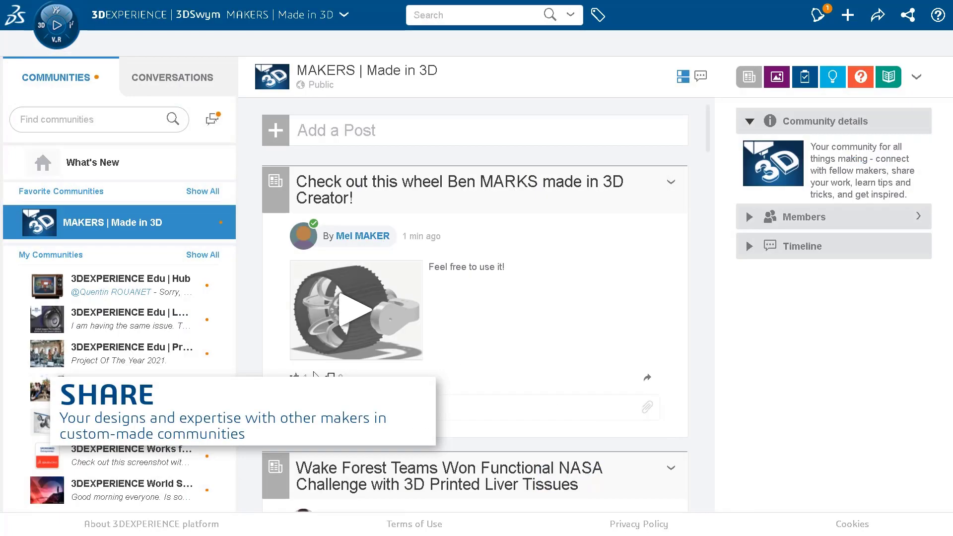
left_click(357, 309)
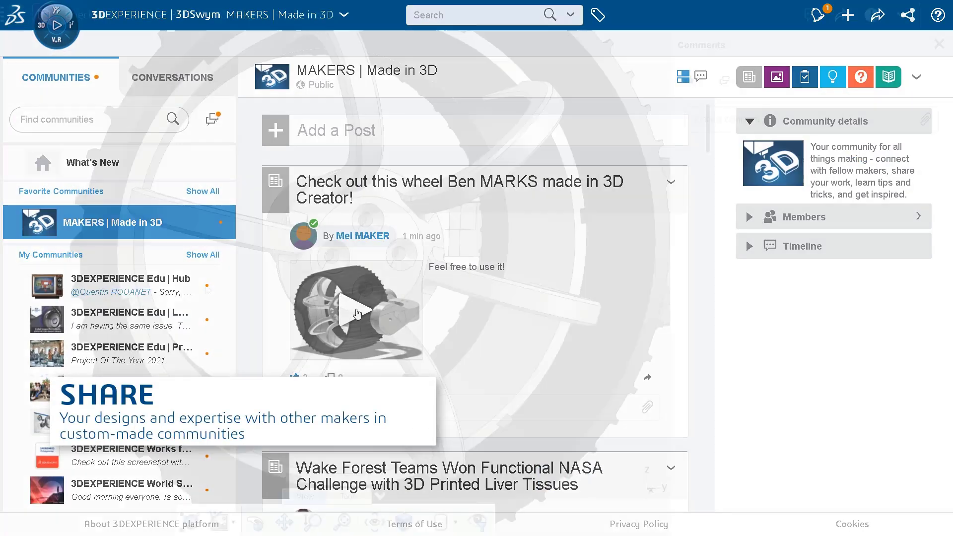
type("This is awesome! Totally fits with a new project I am")
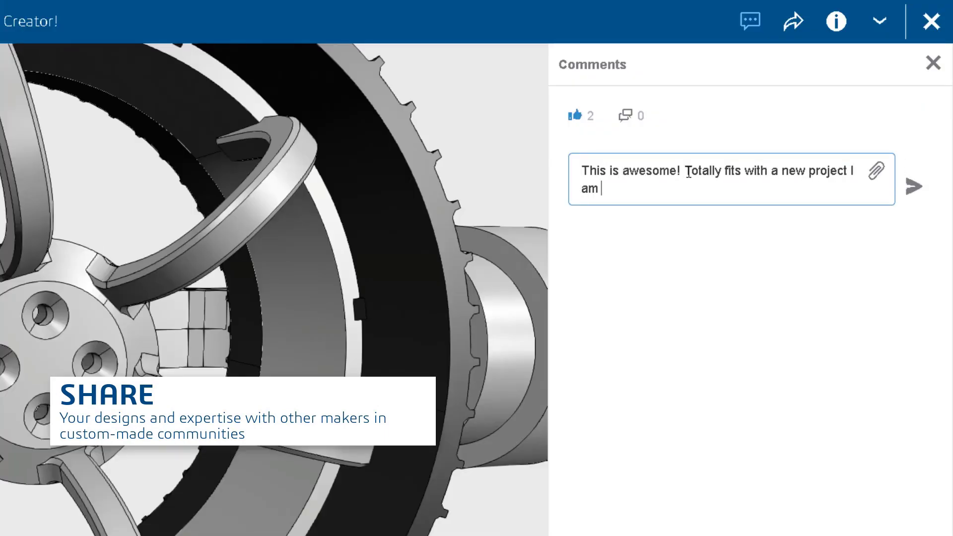
type("getting into. Thanks @Mel Make")
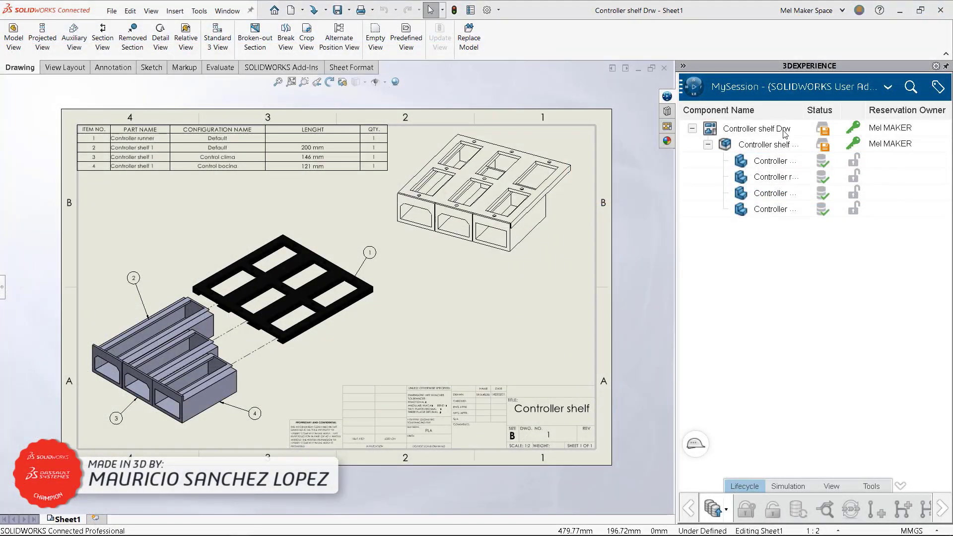
Bring up lifecycle and reservation commands for Controller shelf Drw in MySession.
right_click(756, 128)
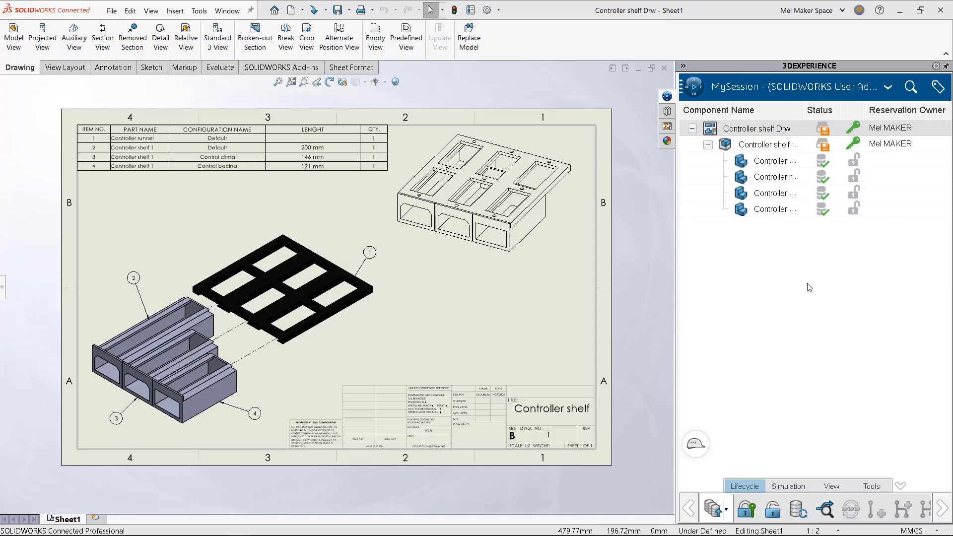
type("Th")
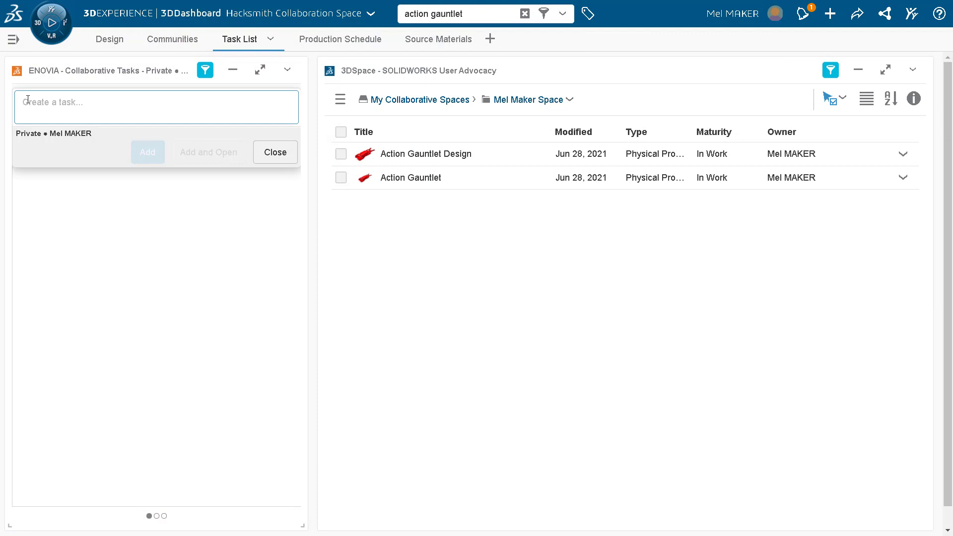
type("Edit Gauntlet model, please")
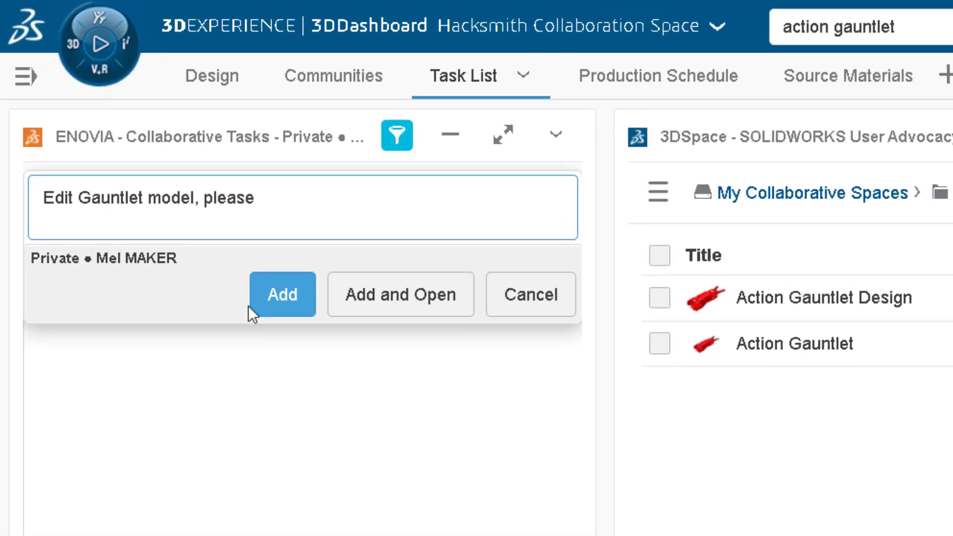
left_click(281, 294)
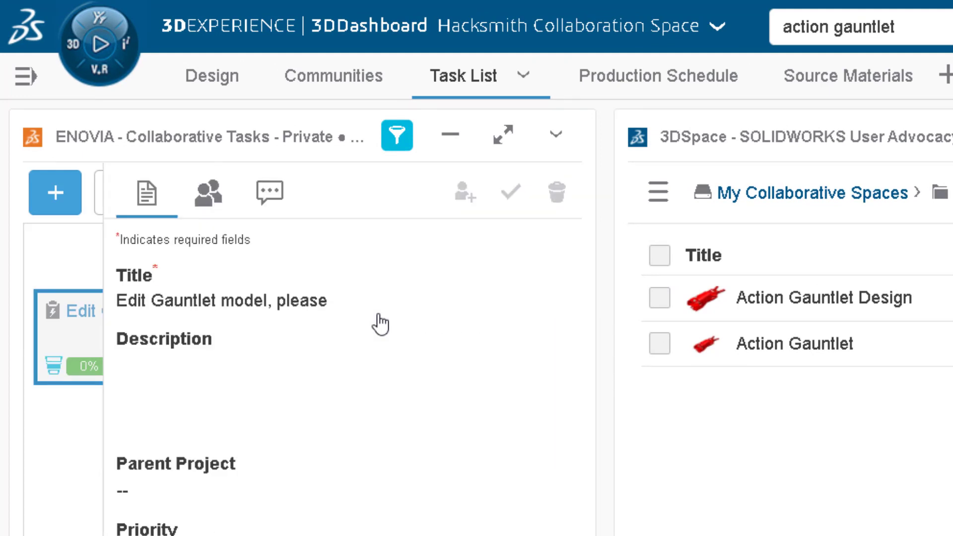
type("Th")
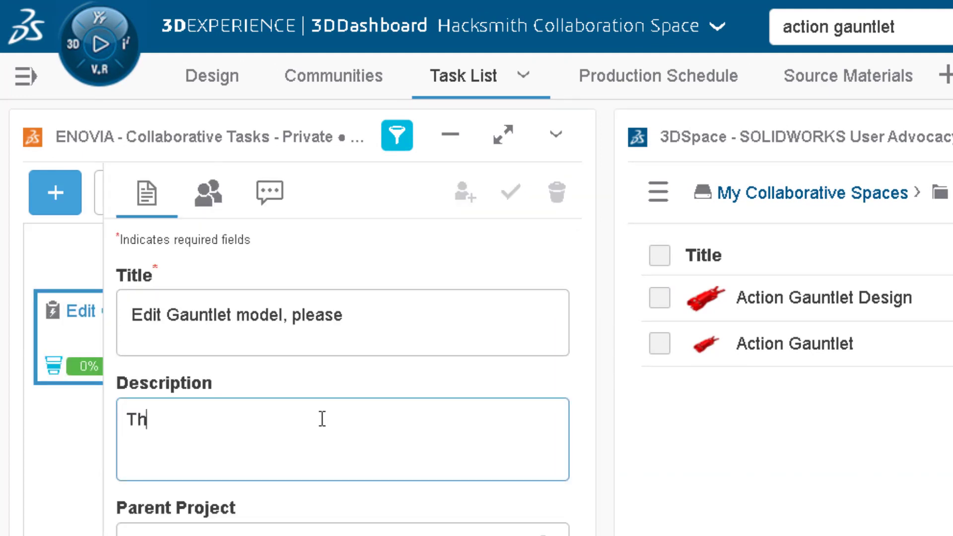
type("is needs to be much more powerful!")
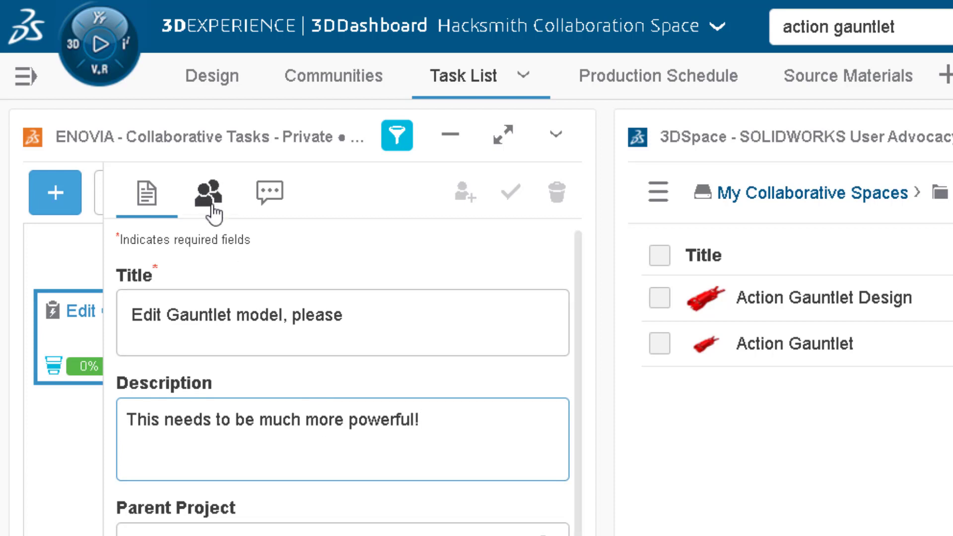
left_click(207, 193)
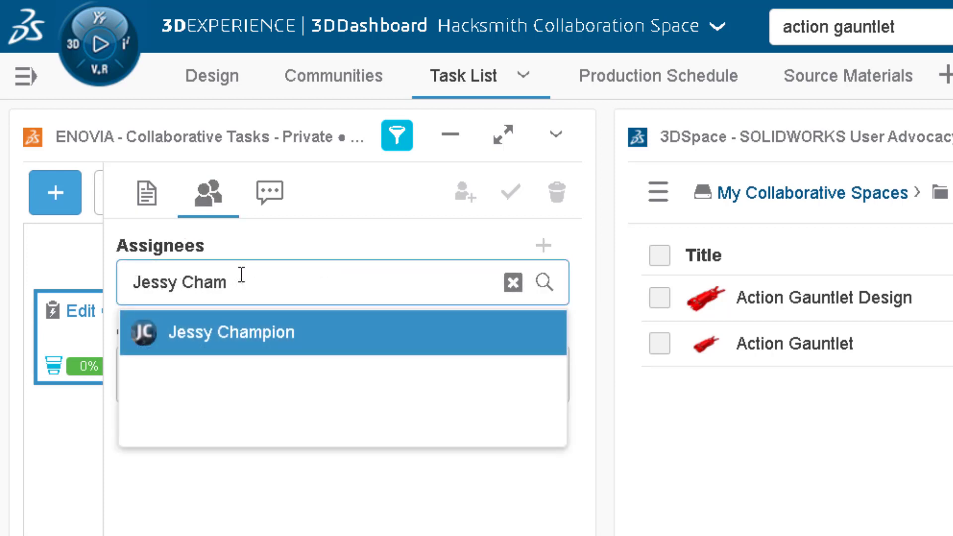
left_click(230, 332)
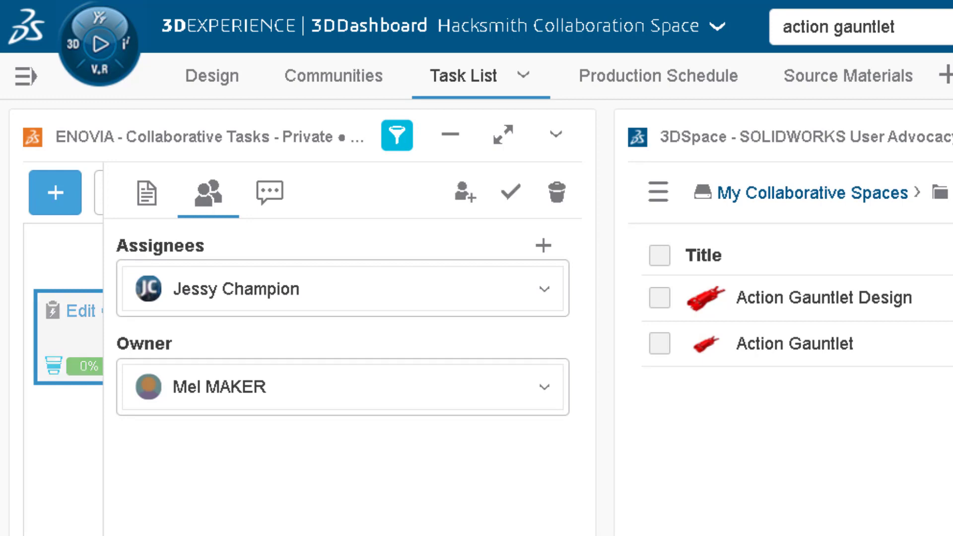